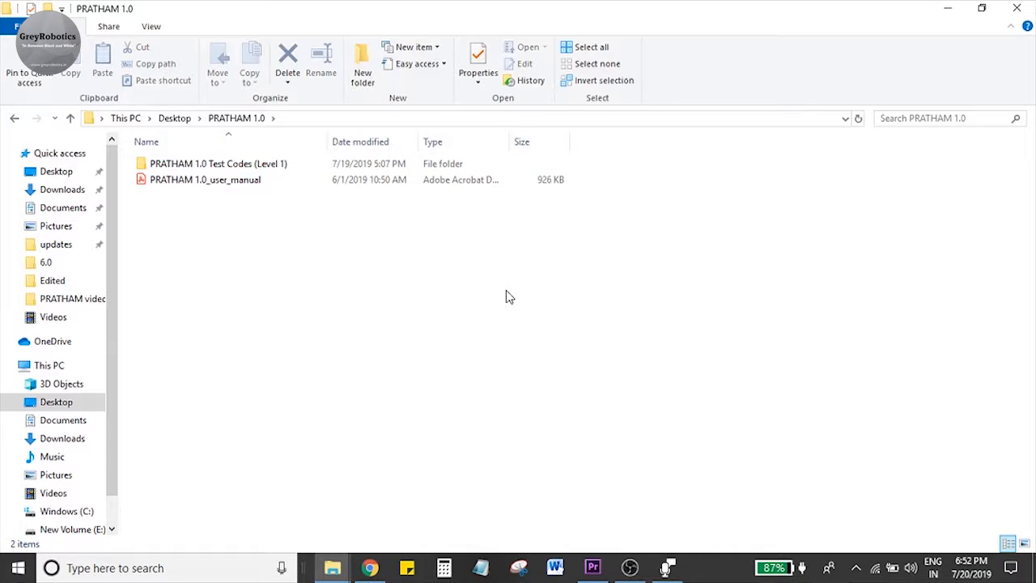
Open the 2_BUZZER sketch from the PRATHAM 1.0 Test Codes (Level 1) folder.
click(218, 162)
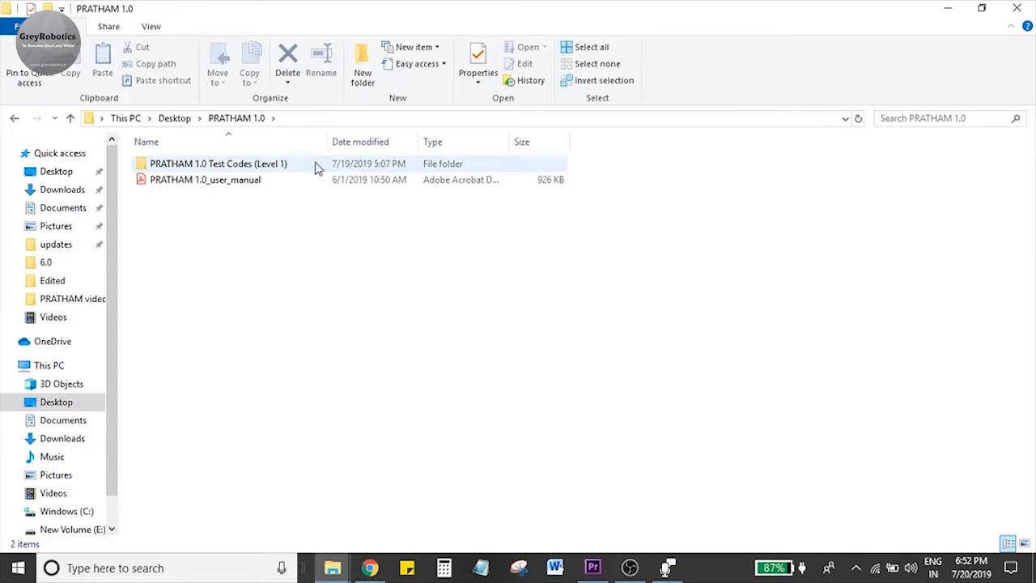
double_click(217, 161)
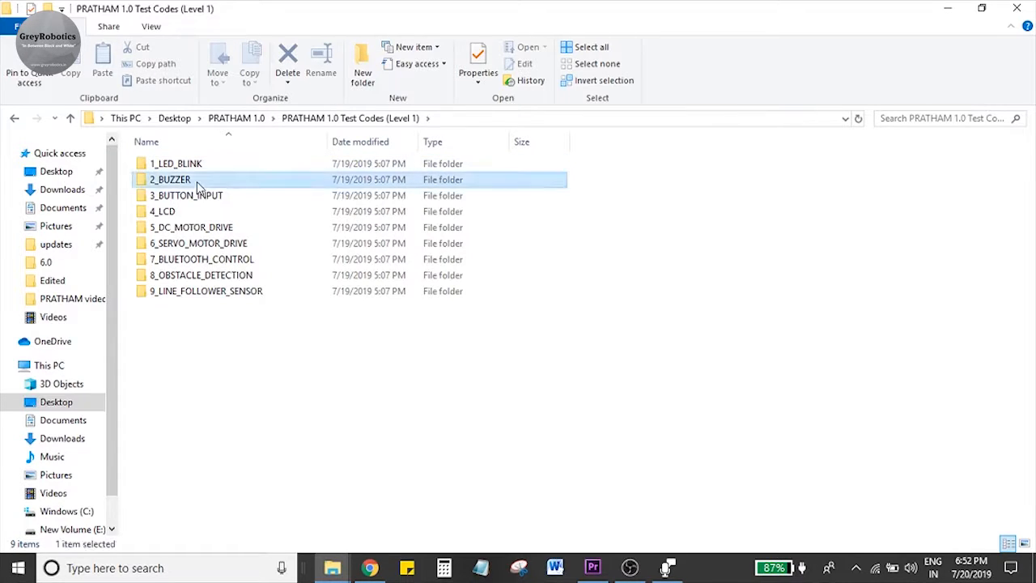
double_click(170, 178)
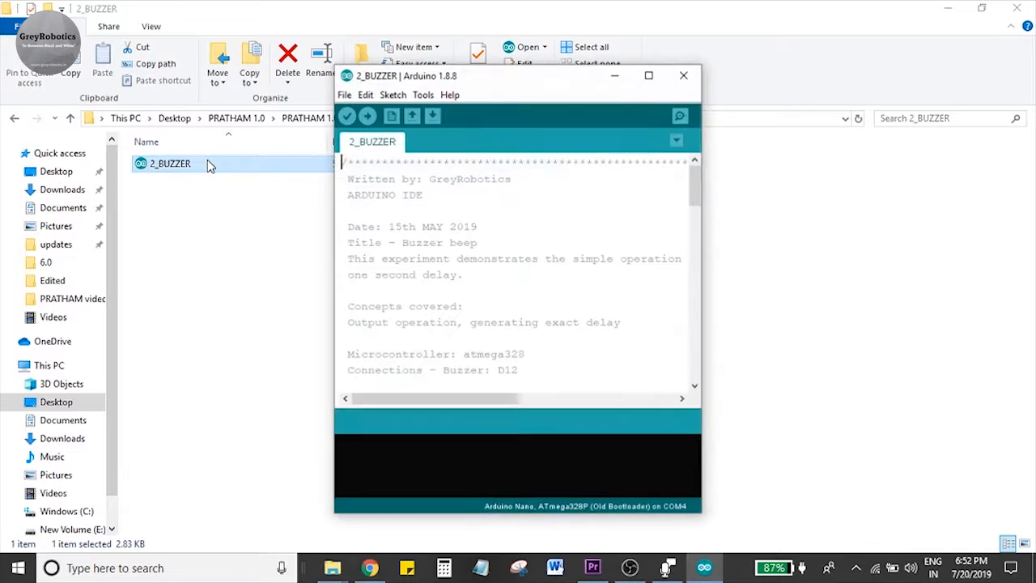
Maximize the IDE and review the buzzer wiring on D12 and the 1000 ms delay.
click(647, 76)
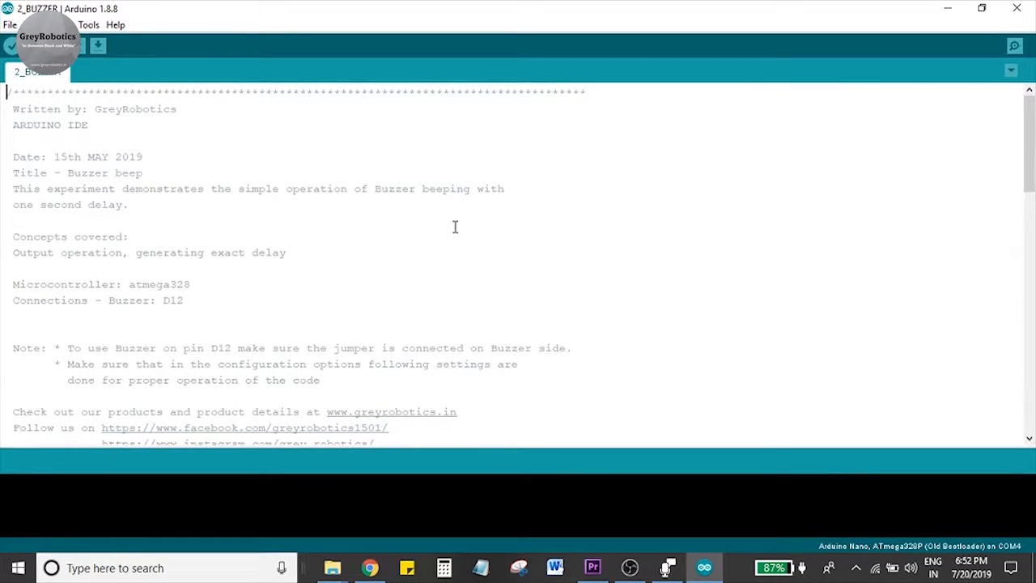
scroll(down, 3)
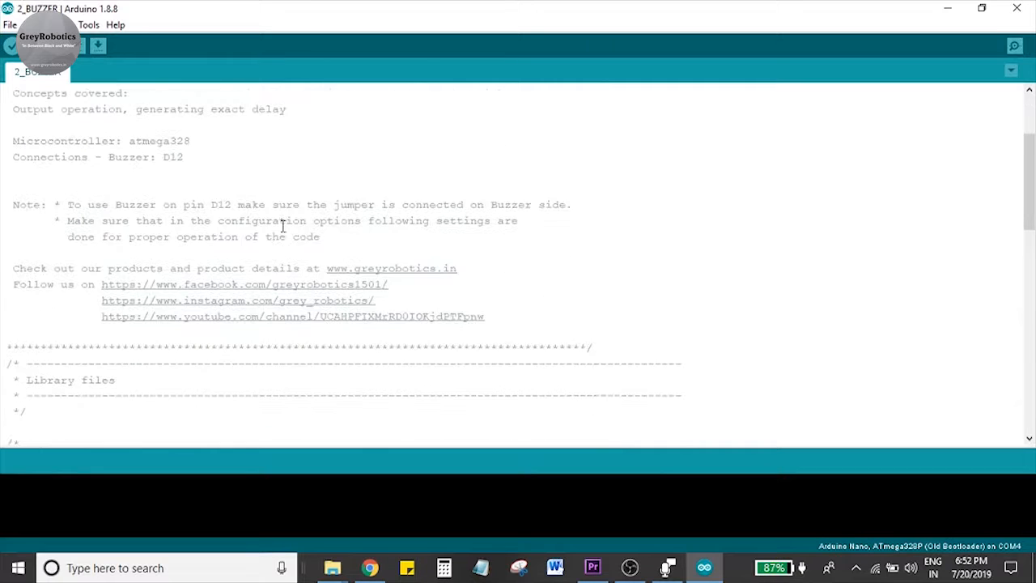
double_click(145, 157)
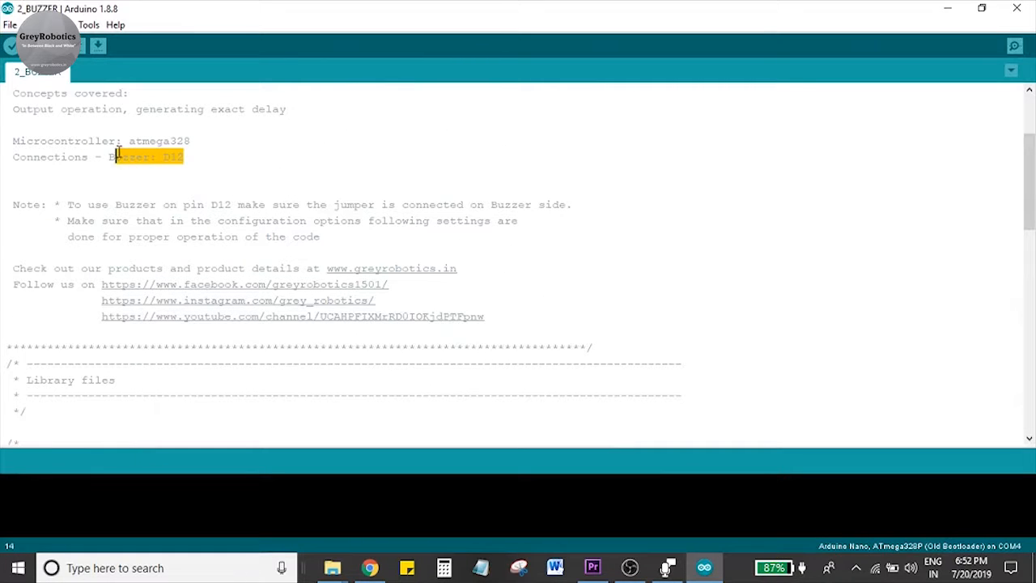
scroll(down, 3)
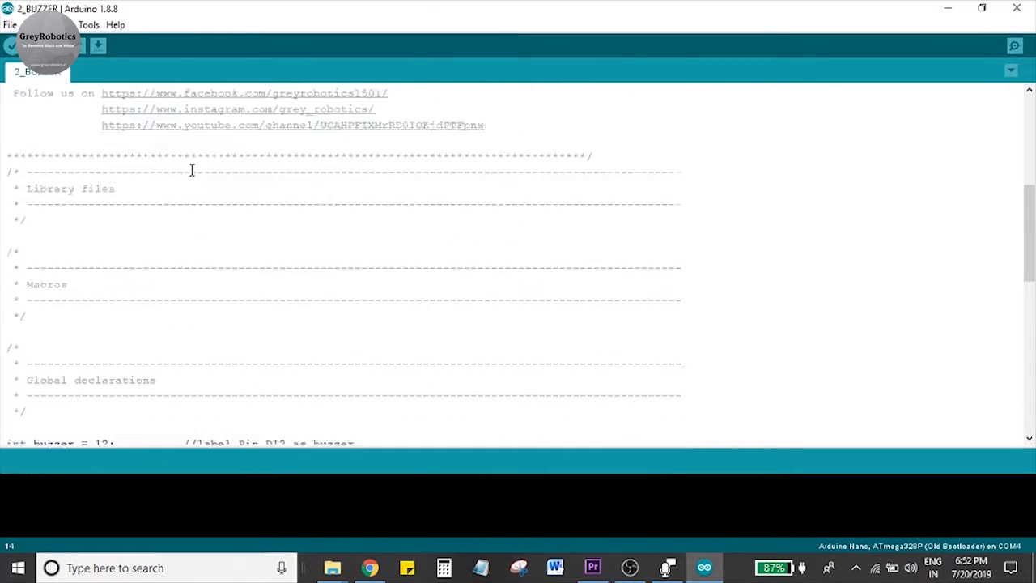
scroll(down, 3)
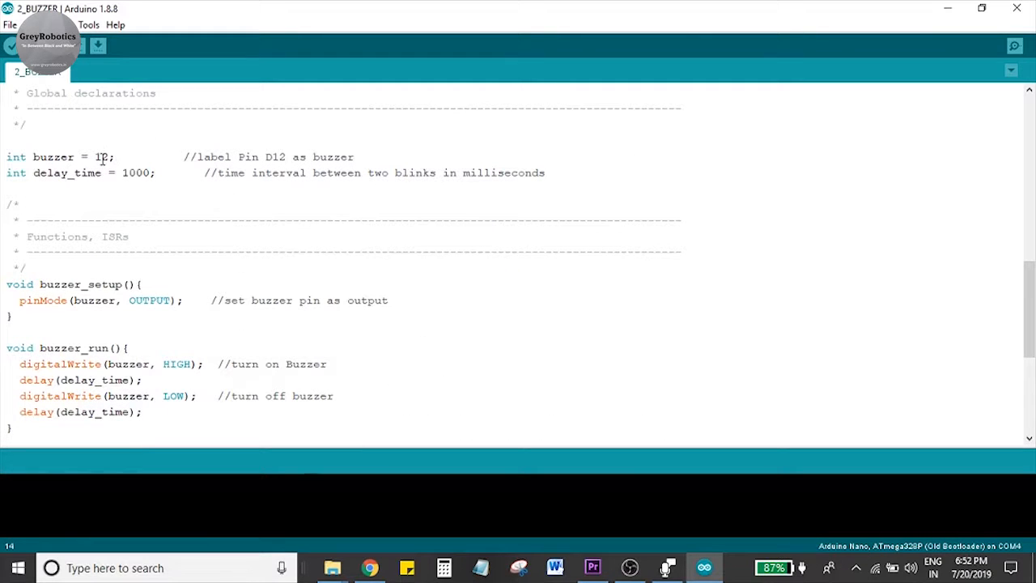
double_click(136, 171)
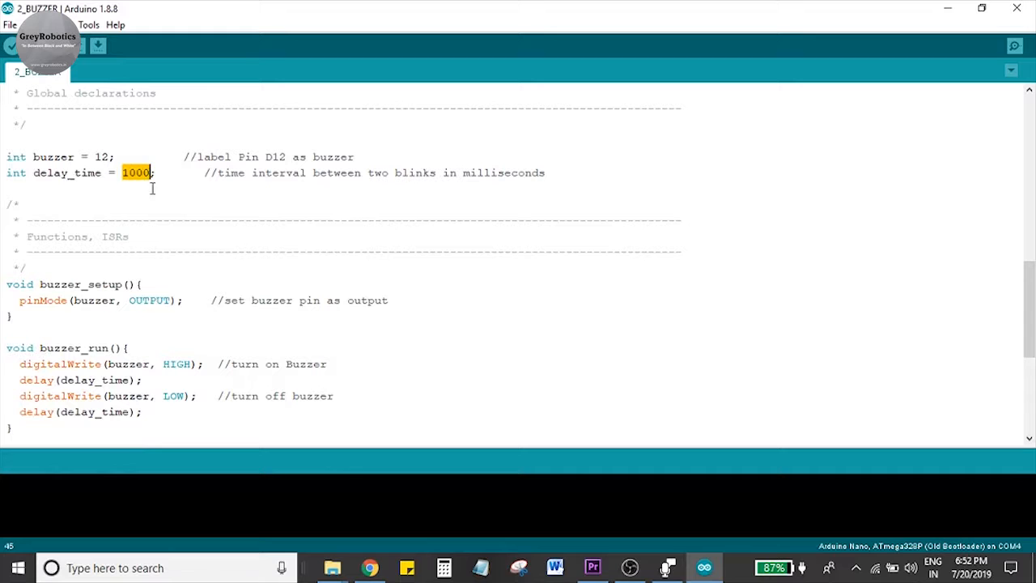
Review the HIGH/LOW turn-on and turn-off lines, then start compiling the sketch.
scroll(down, 3)
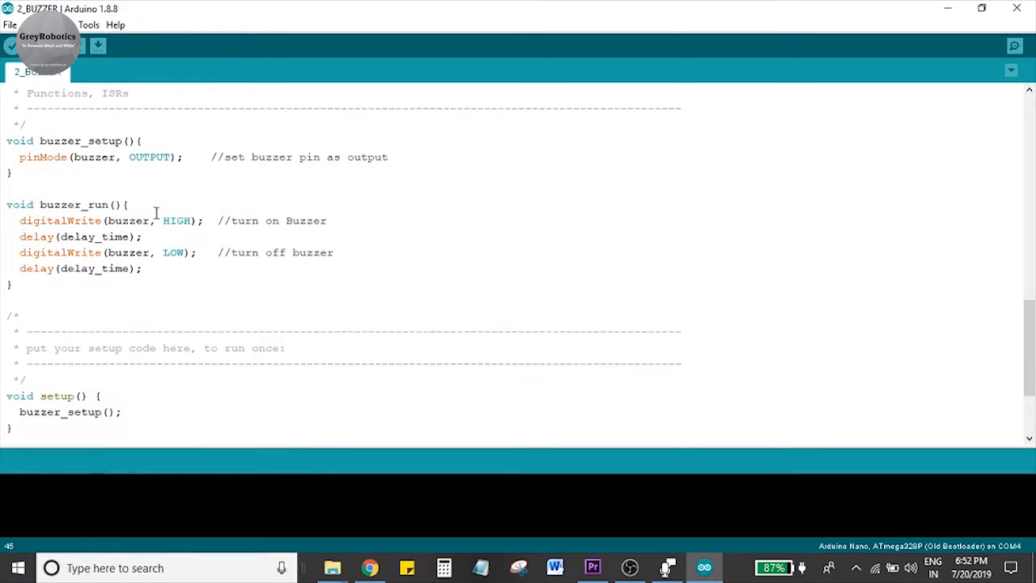
double_click(176, 220)
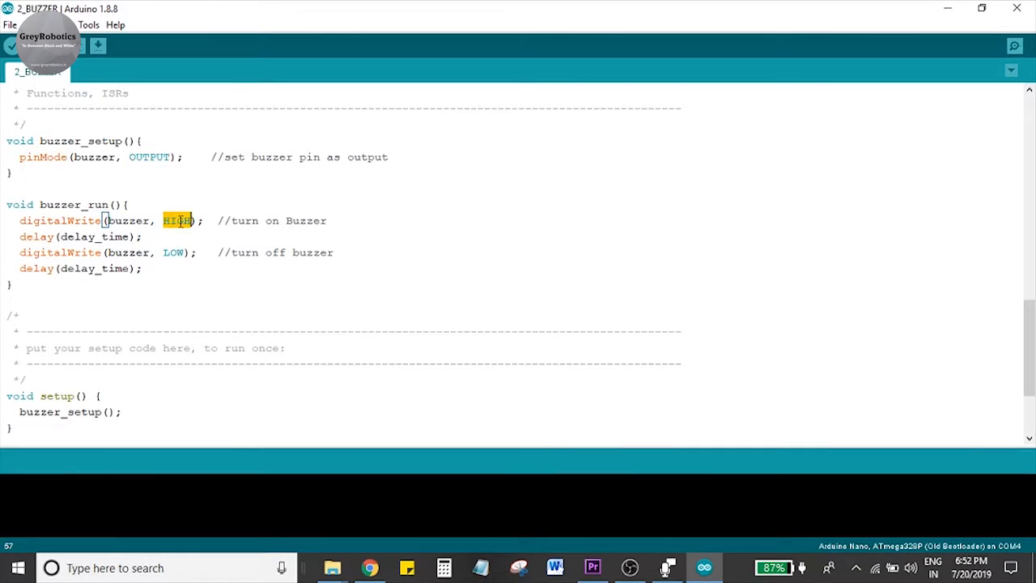
double_click(173, 252)
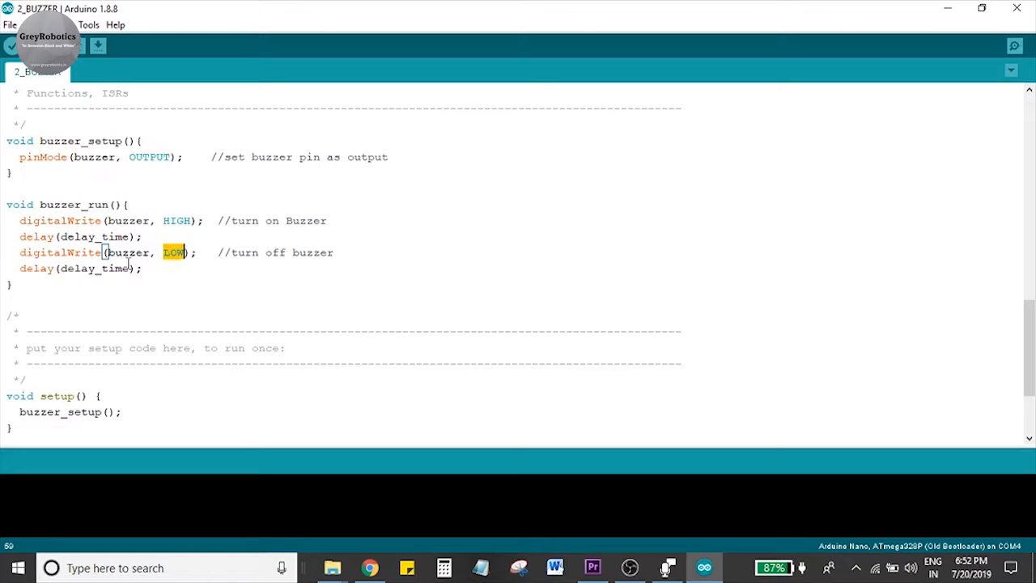
scroll(down, 3)
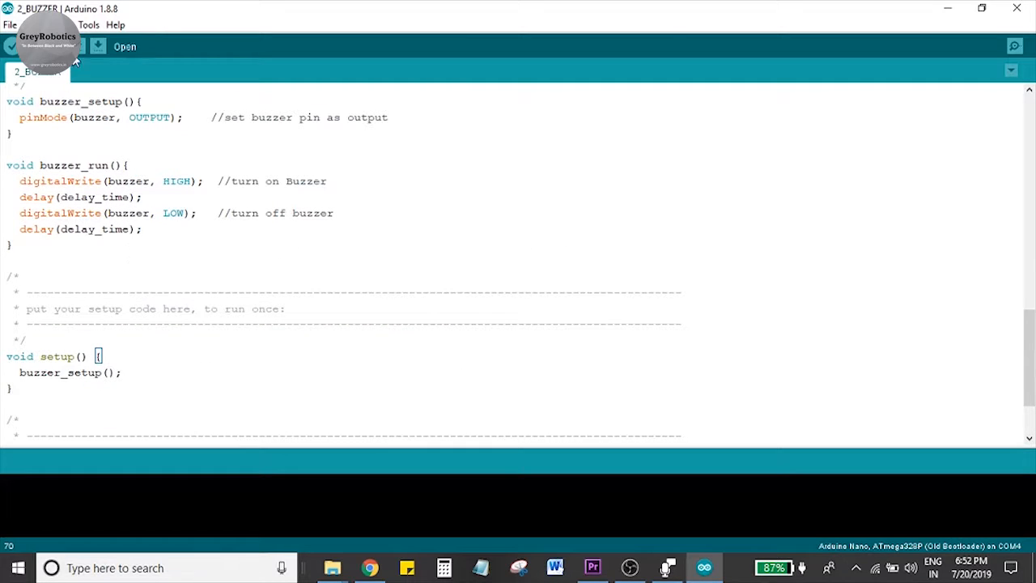
click(11, 46)
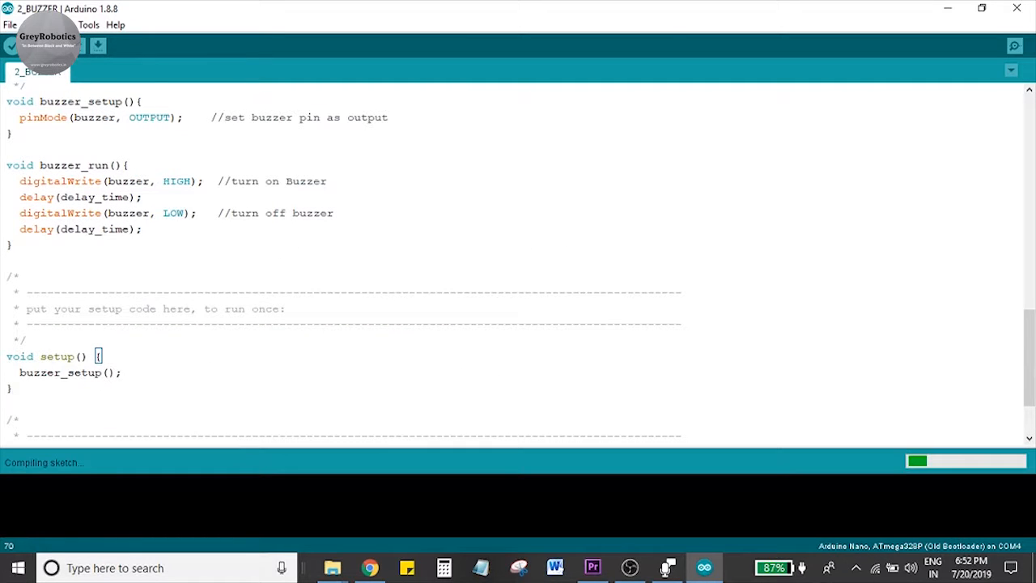